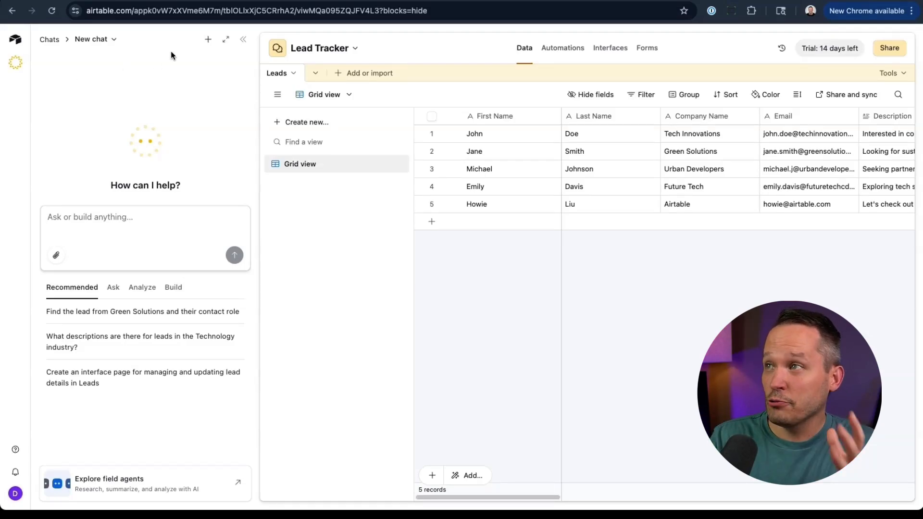
Step: Switch from the Lead Tracker base to the Programmatic SEO base's 84-keyword grid
left_click(242, 39)
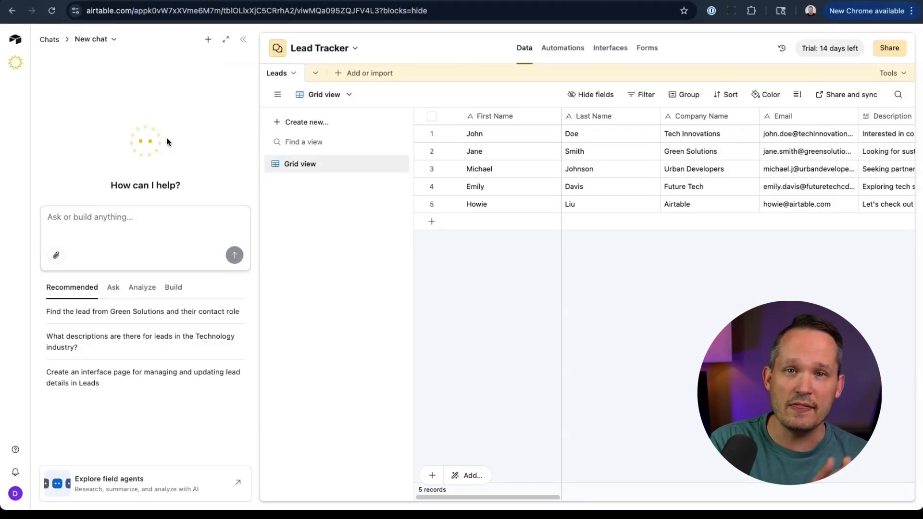
left_click(117, 217)
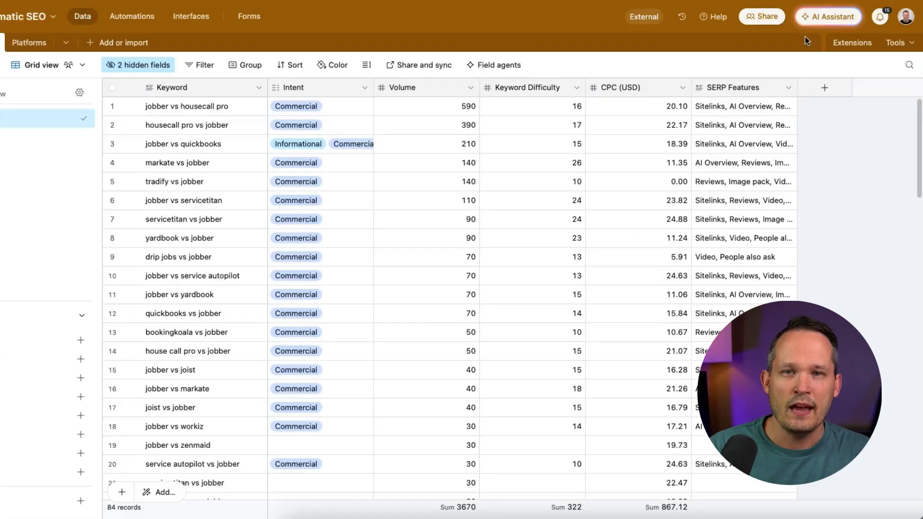
Step: Go to the Airtable home page showing the 'Let's build your app together' ideas
left_click(827, 16)
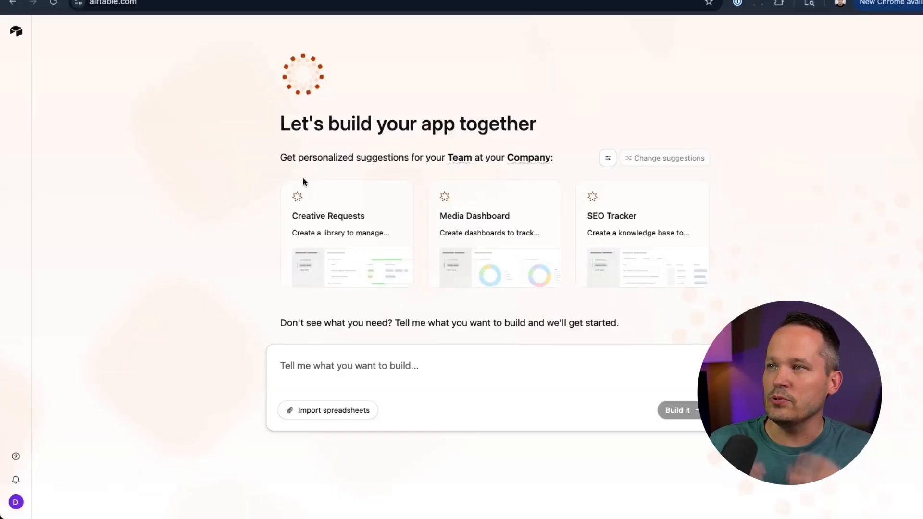
mouse_move(352, 277)
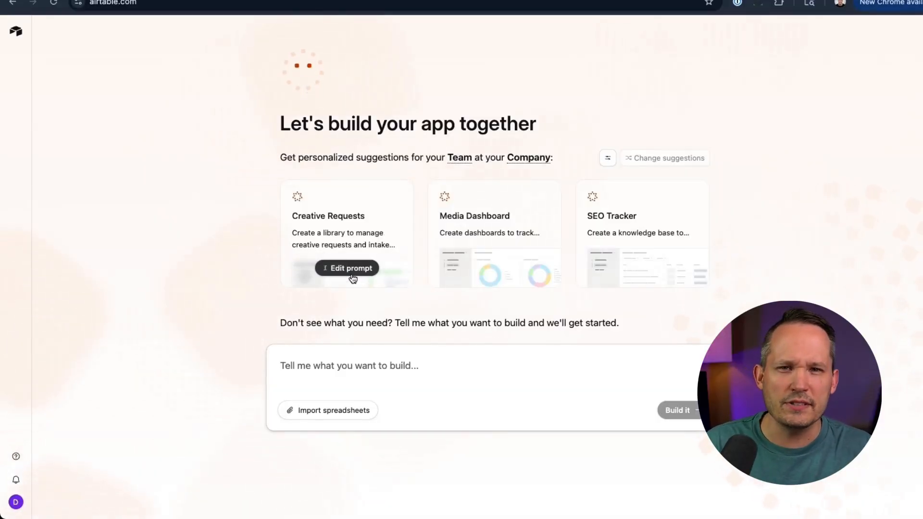
Step: Ask the app builder for 'a B2B CRM for tracking my SaaS deals' and build it
type("I want to build a B2B CRM for tracking my SaaS deals")
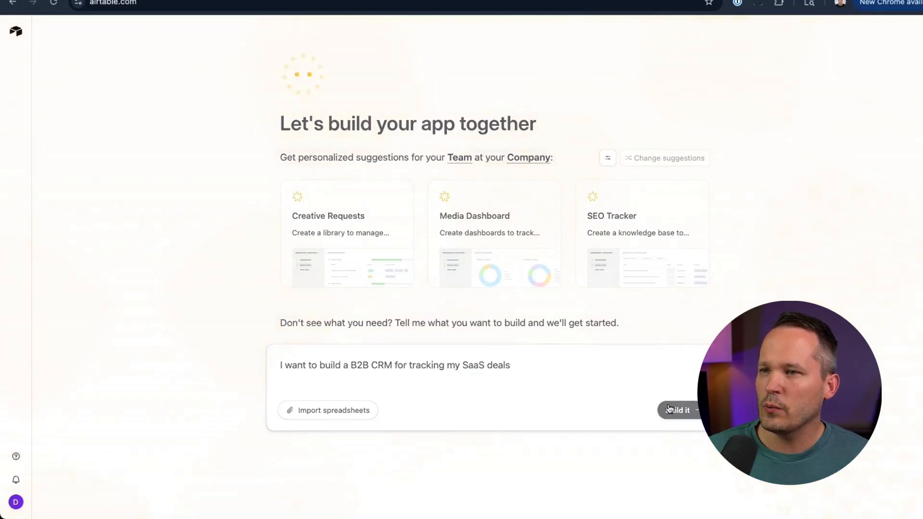
left_click(678, 410)
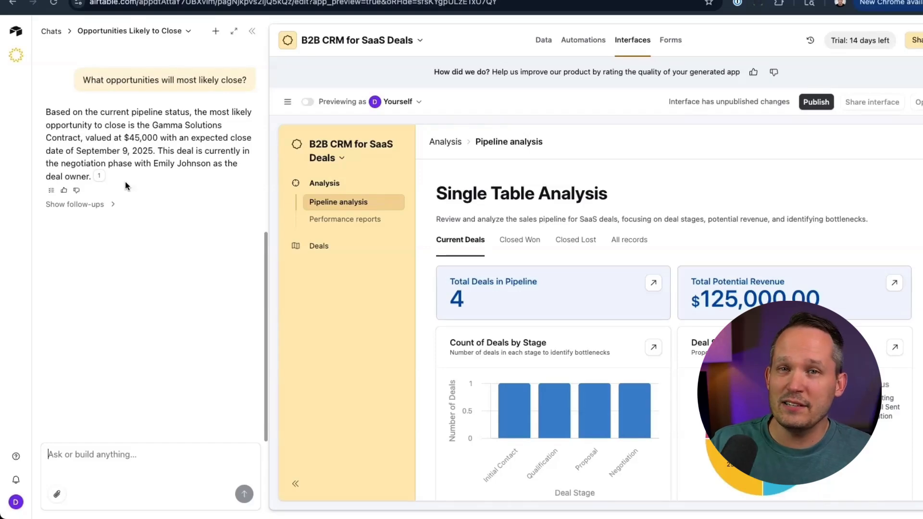
mouse_move(146, 179)
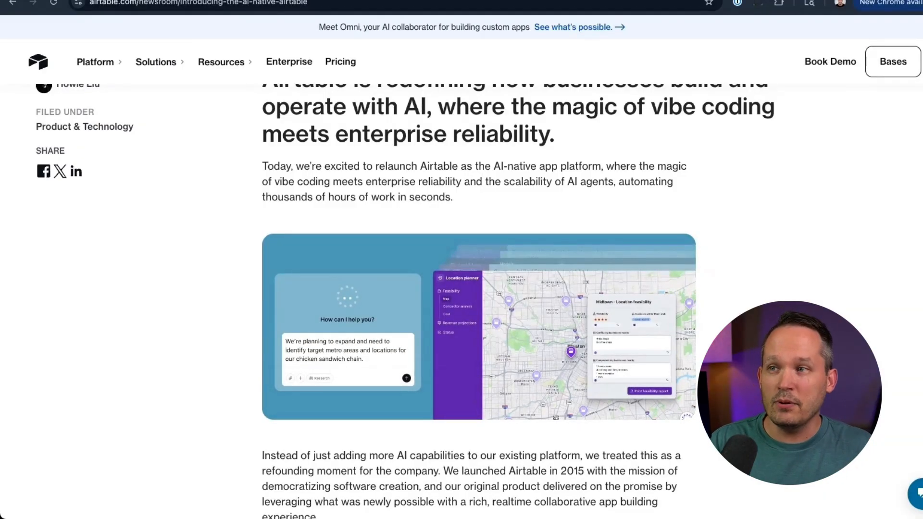
Step: Scroll through the CEO letter 'The AI-Native Airtable Has Arrived' and back up
scroll("down", 3)
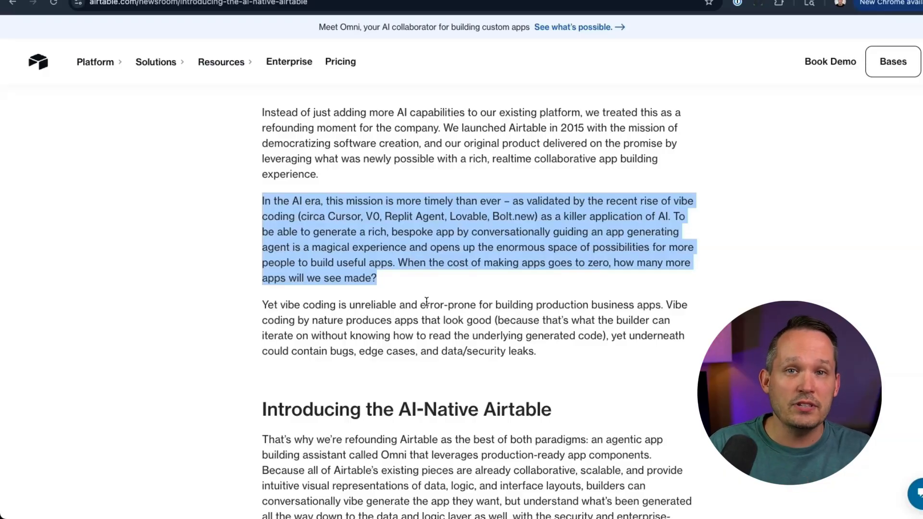
scroll("up", 3)
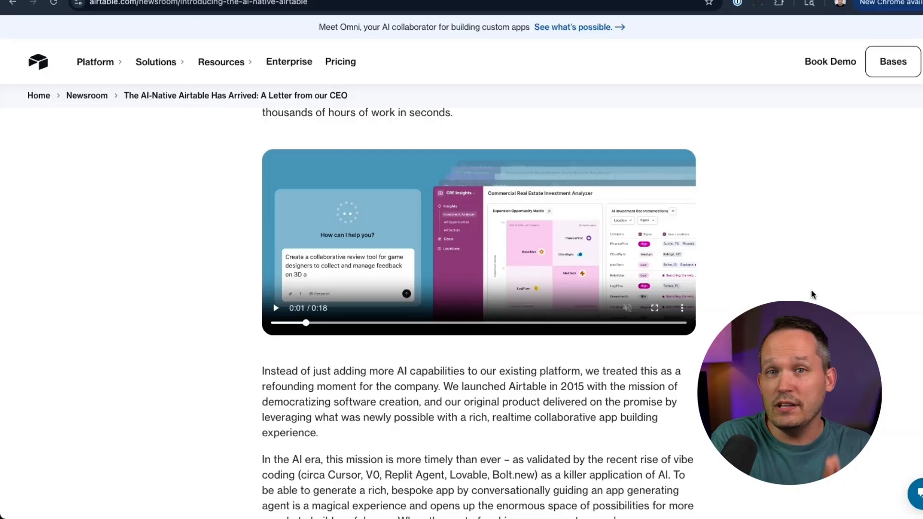
mouse_move(873, 258)
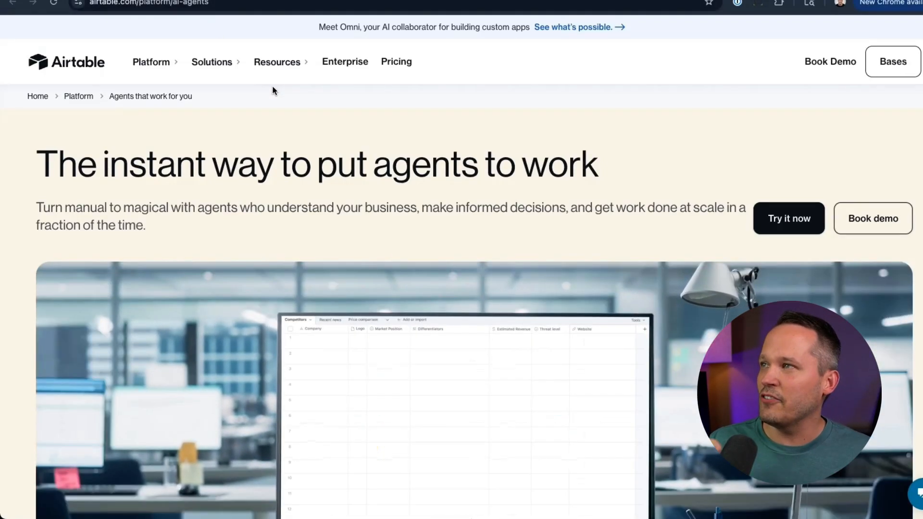
Step: Scroll down the AI agents page, then open the B2B CRM for SaaS Deals base
scroll("down", 3)
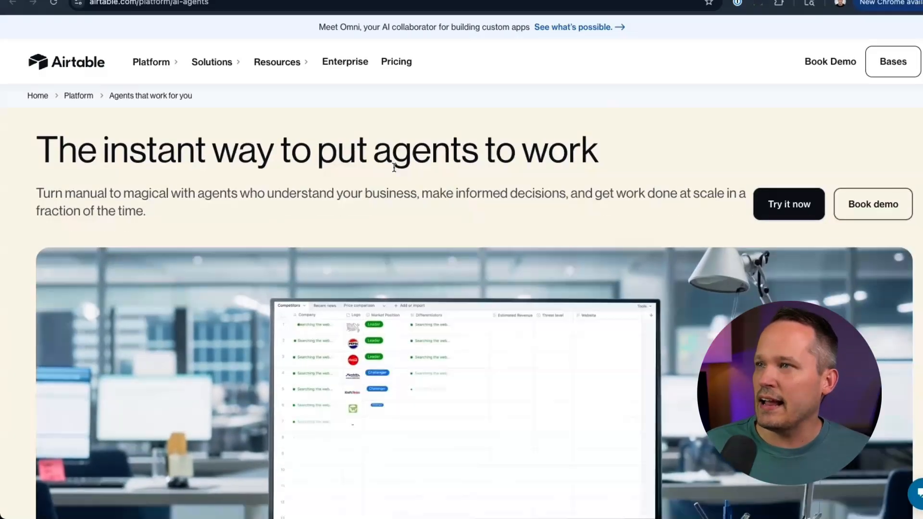
scroll("down", 3)
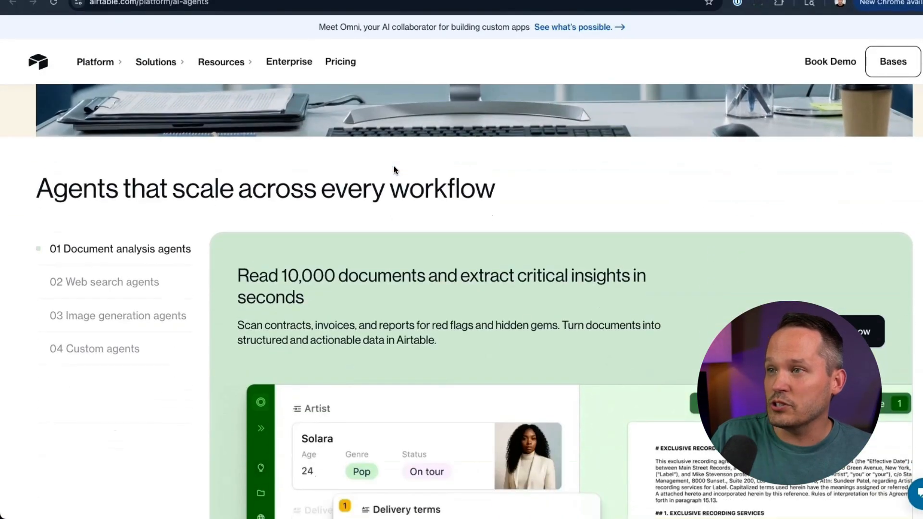
scroll("down", 3)
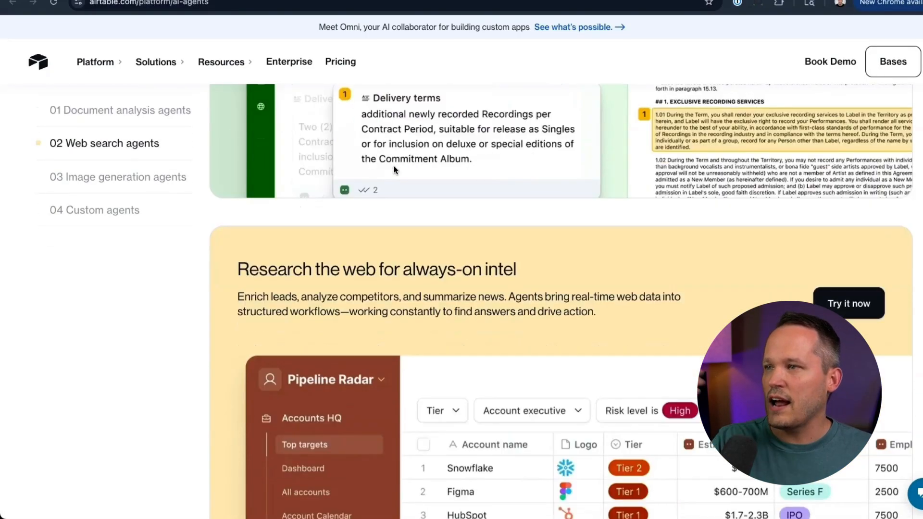
scroll("down", 3)
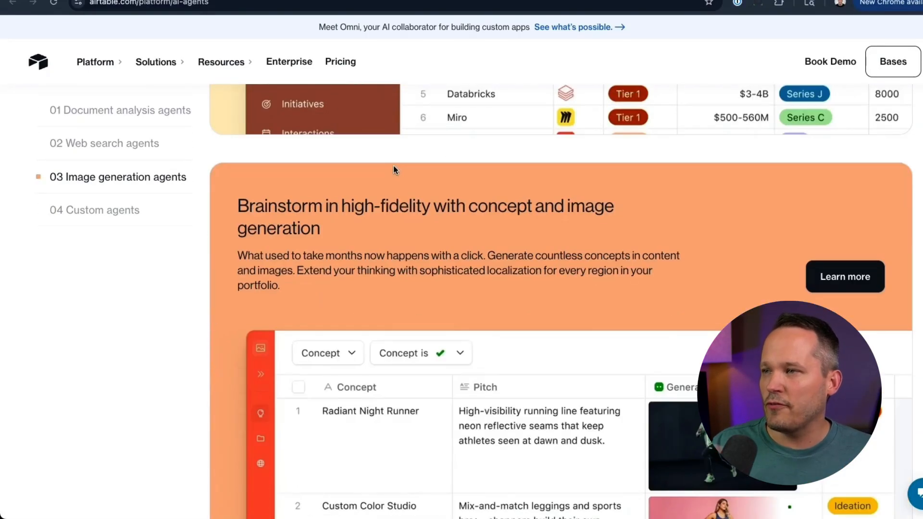
left_click(94, 210)
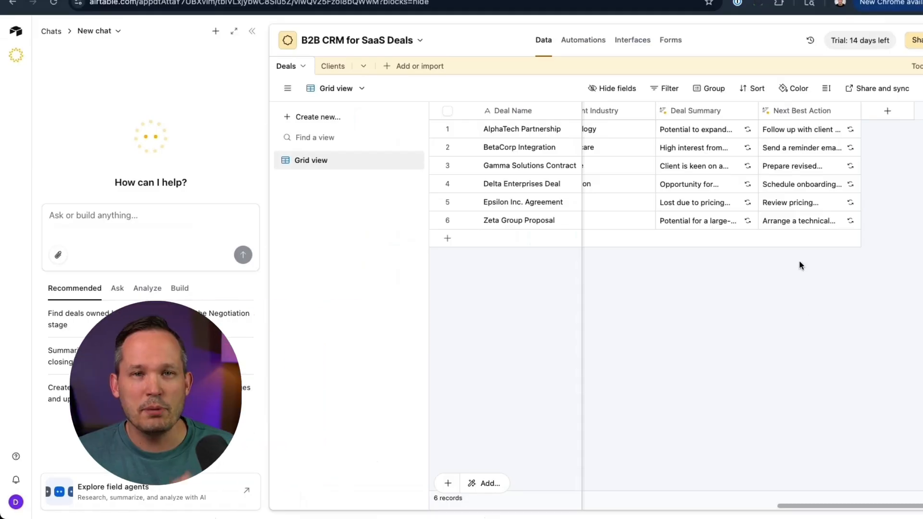
left_click(754, 113)
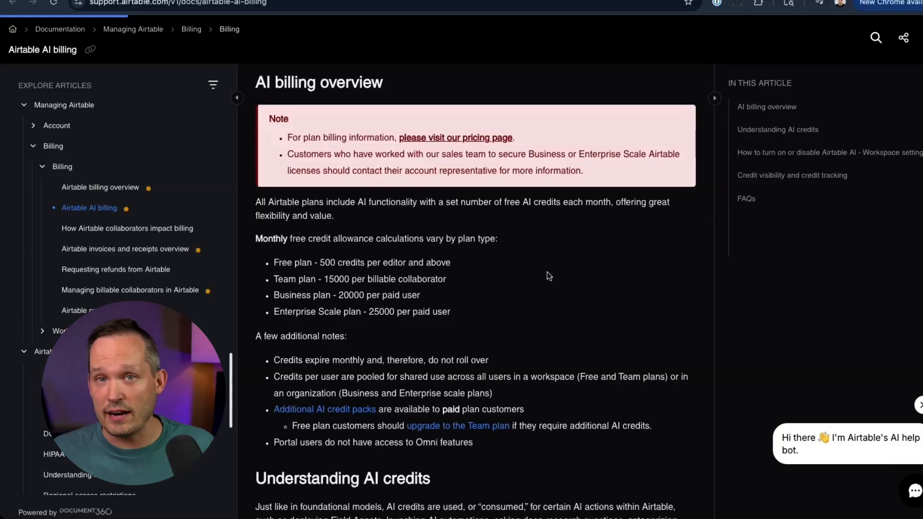
mouse_move(530, 324)
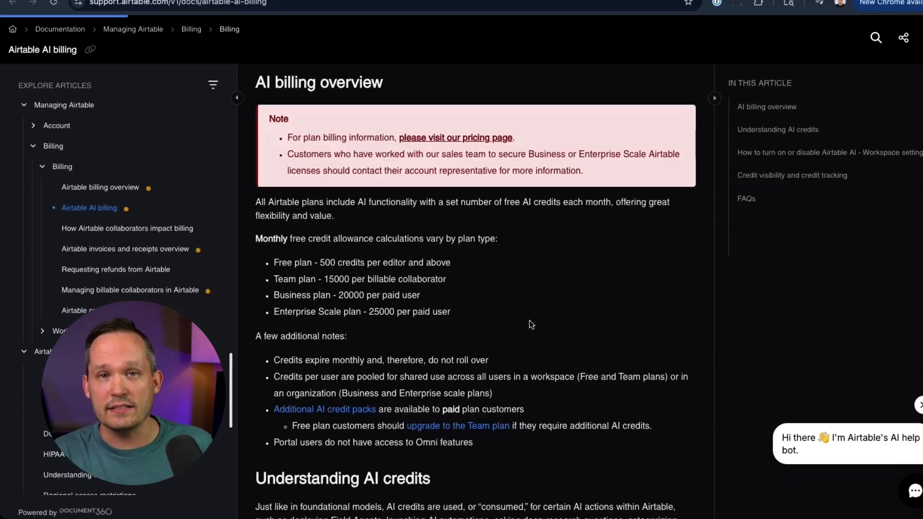
mouse_move(250, 255)
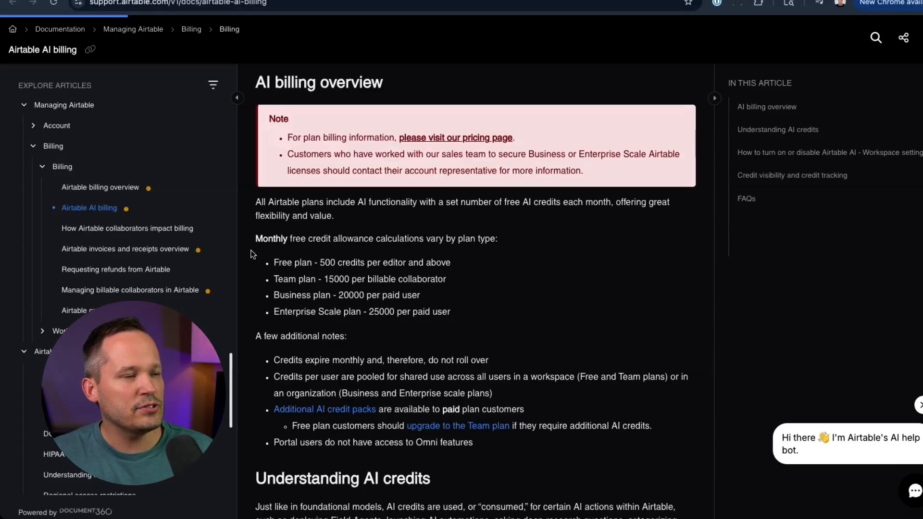
mouse_move(286, 253)
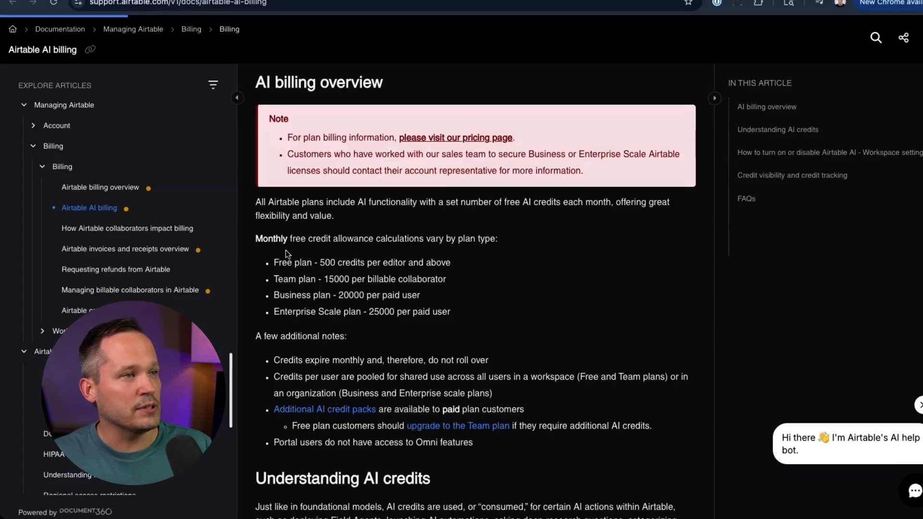